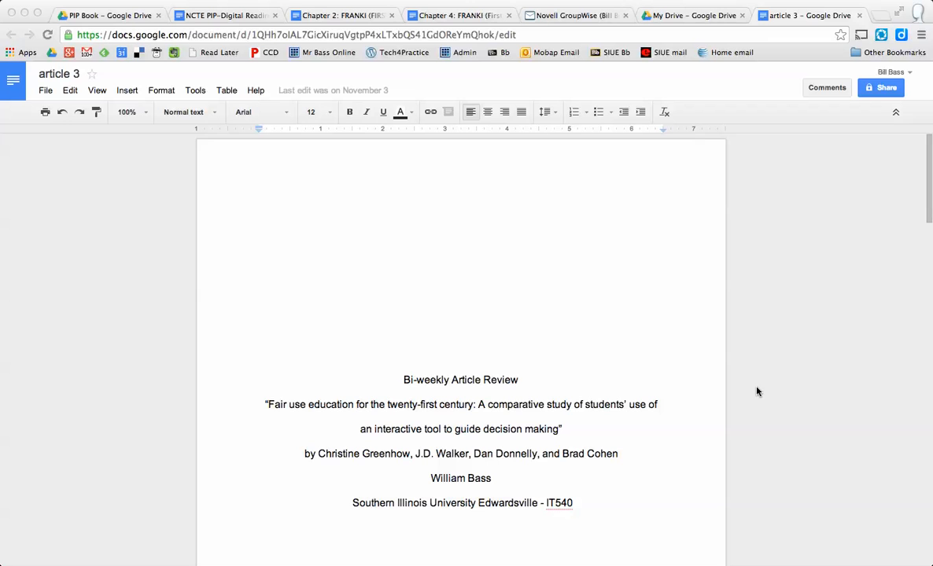
- Scroll down to bring the 'Bi-weekly Article Review' title block into view
scroll(down, 3)
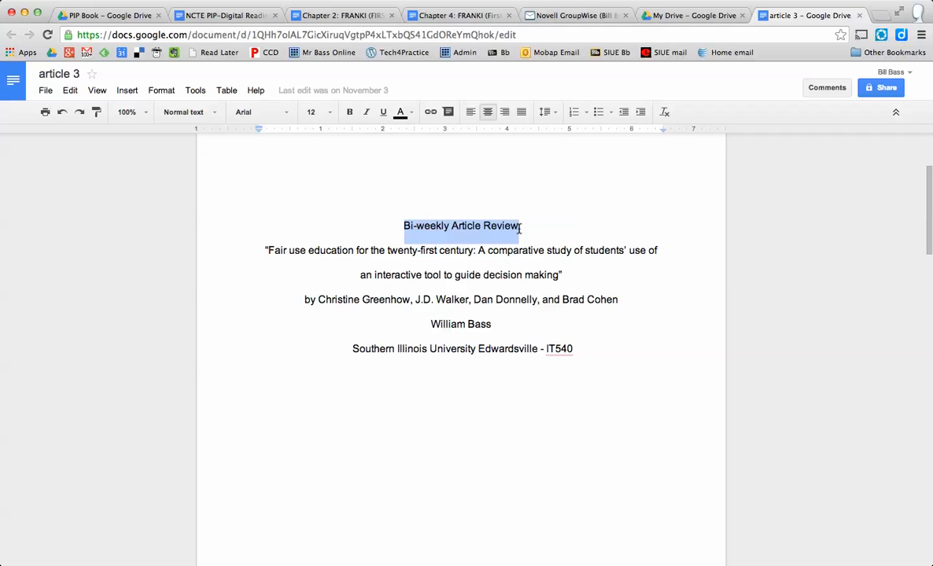
double_click(411, 250)
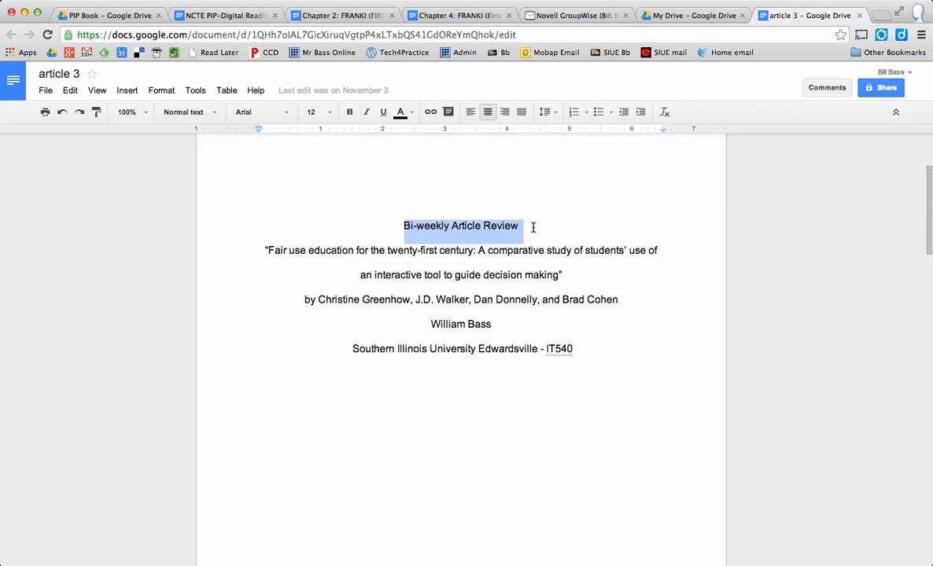
mouse_move(399, 112)
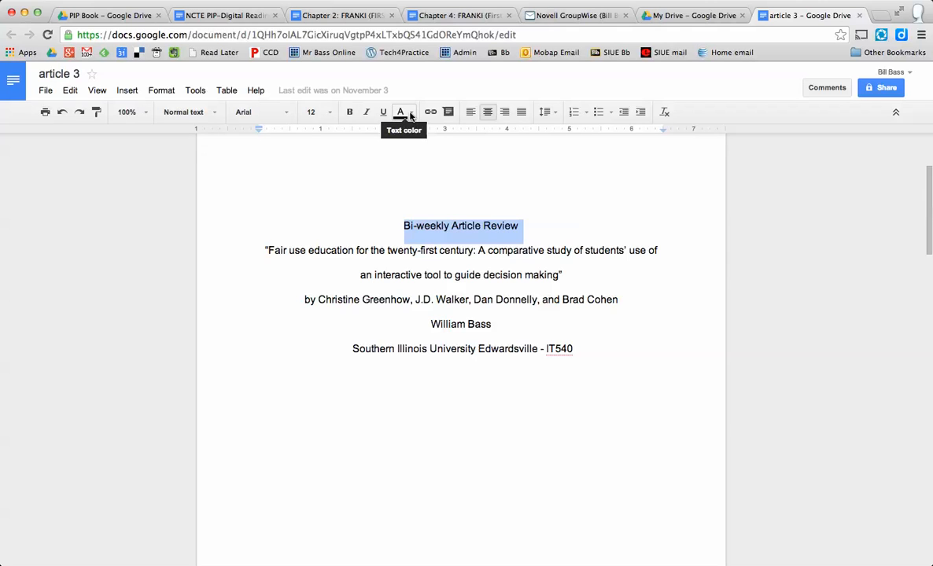
- Apply a yellow highlight to the title via the Highlight palette of the text color menu
click(403, 111)
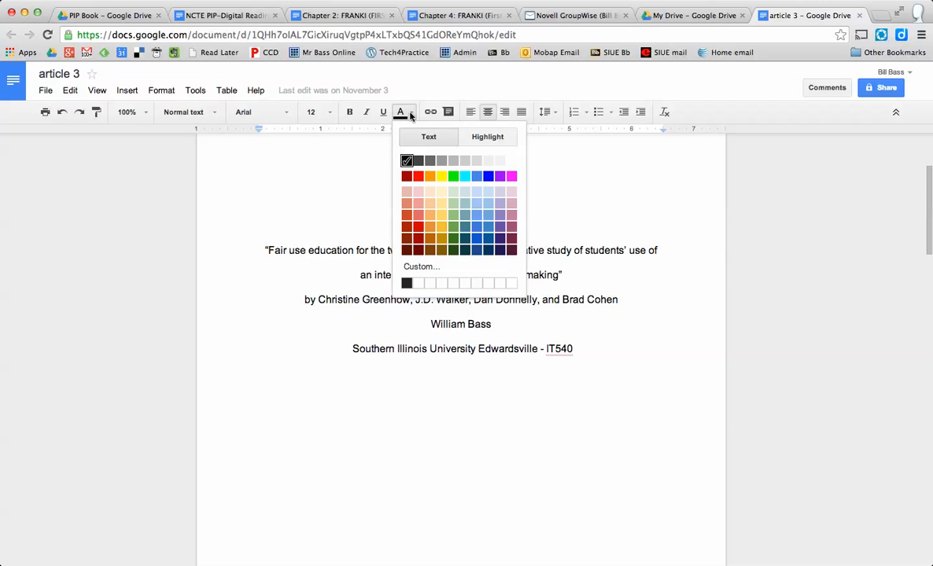
mouse_move(449, 140)
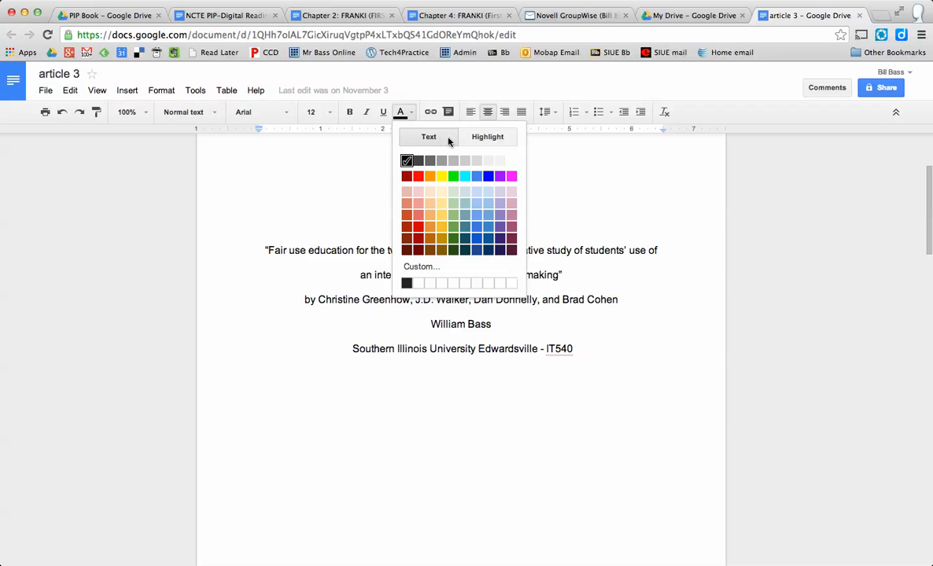
mouse_move(436, 142)
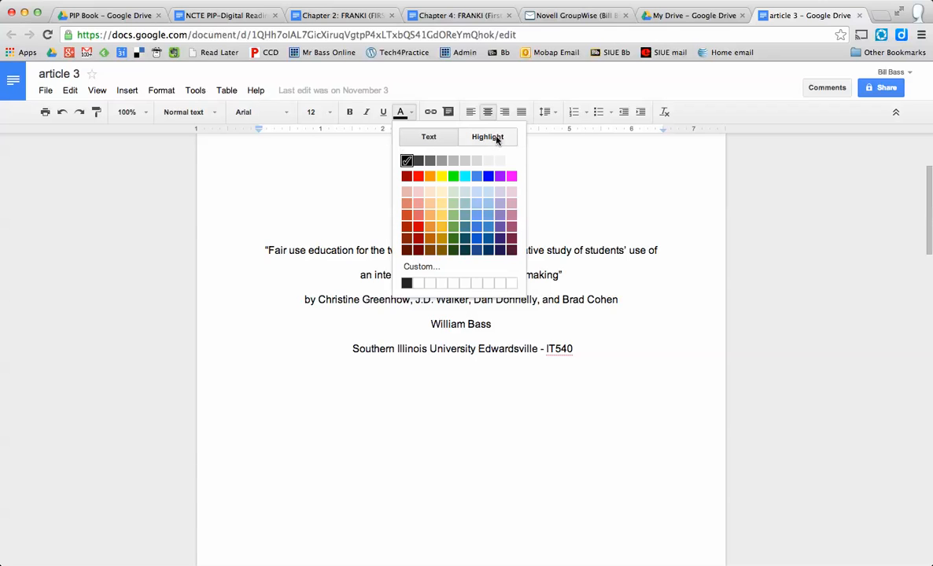
click(488, 136)
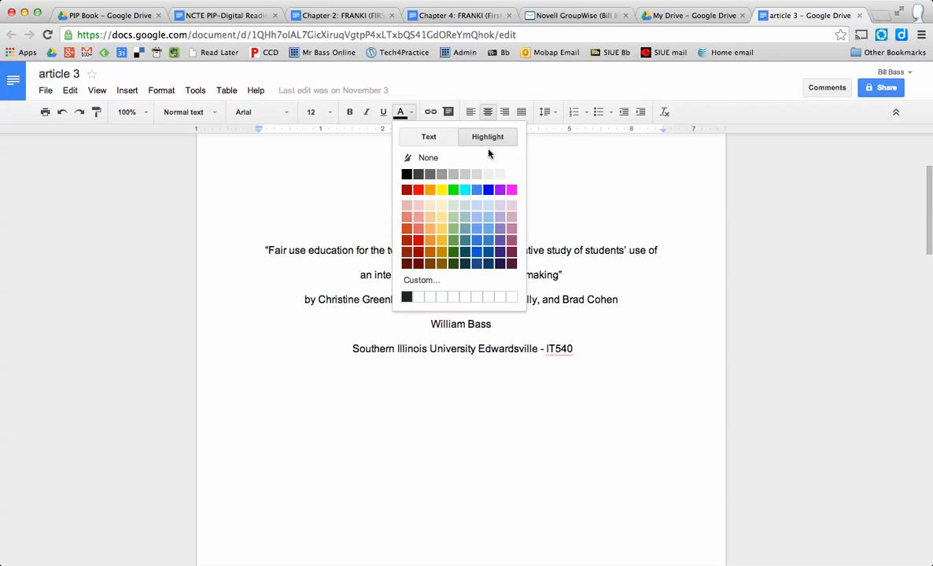
mouse_move(441, 189)
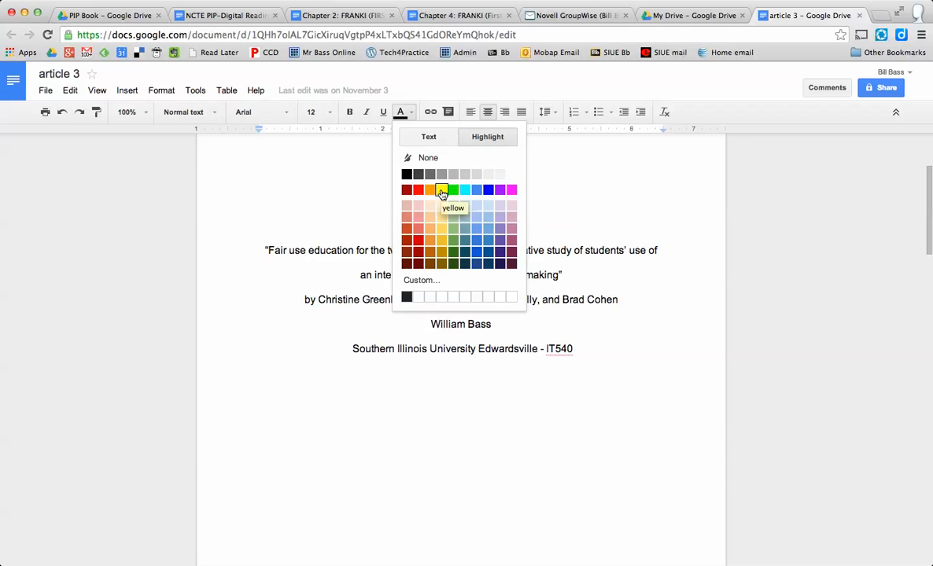
click(442, 189)
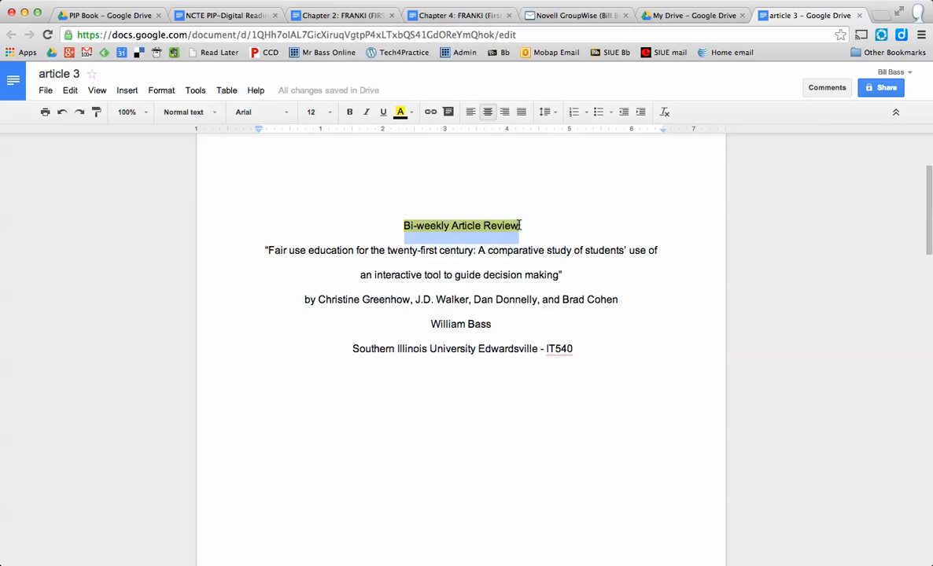
click(412, 112)
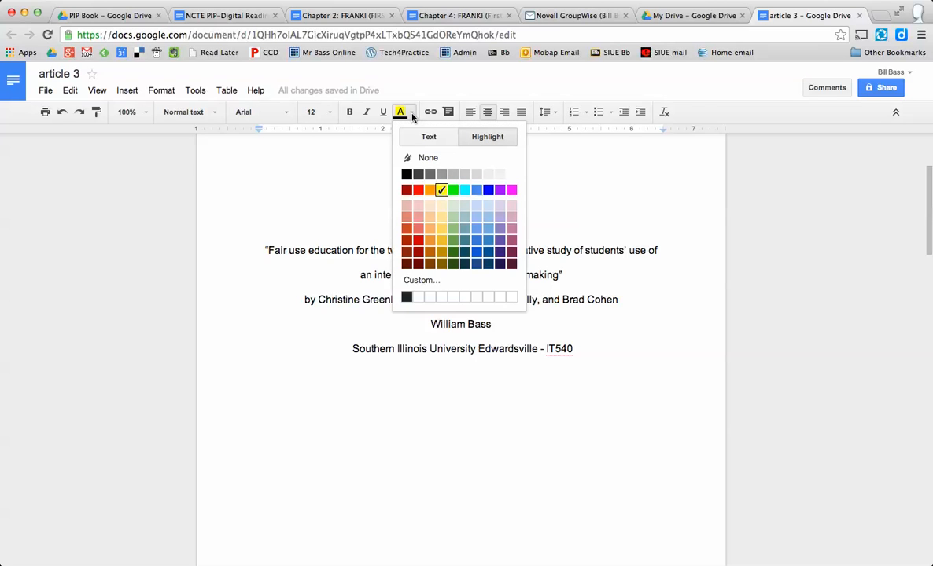
mouse_move(401, 111)
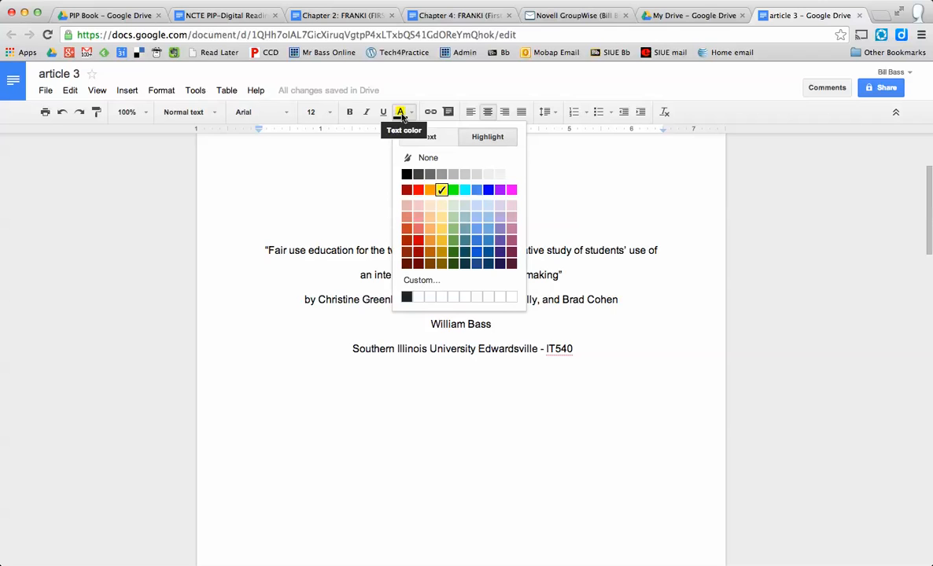
mouse_move(749, 361)
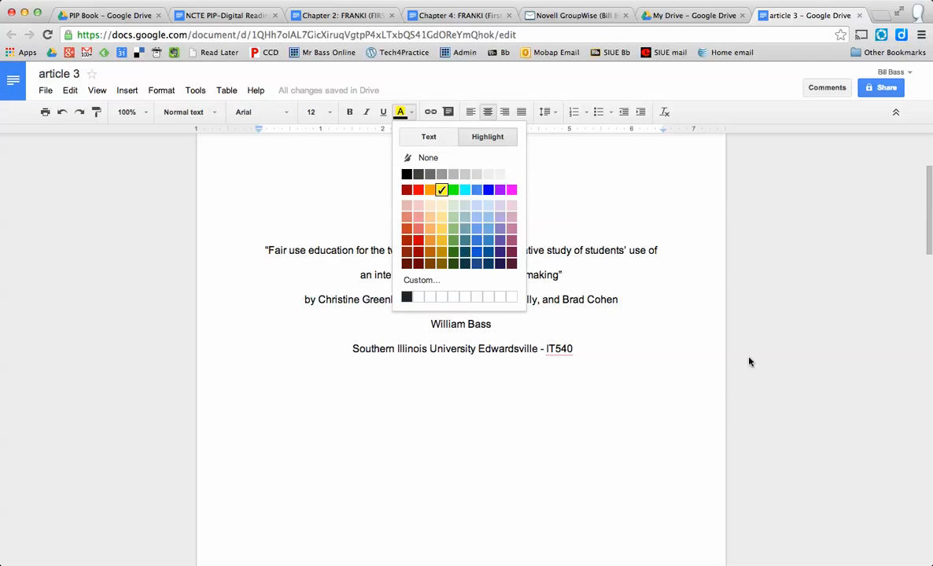